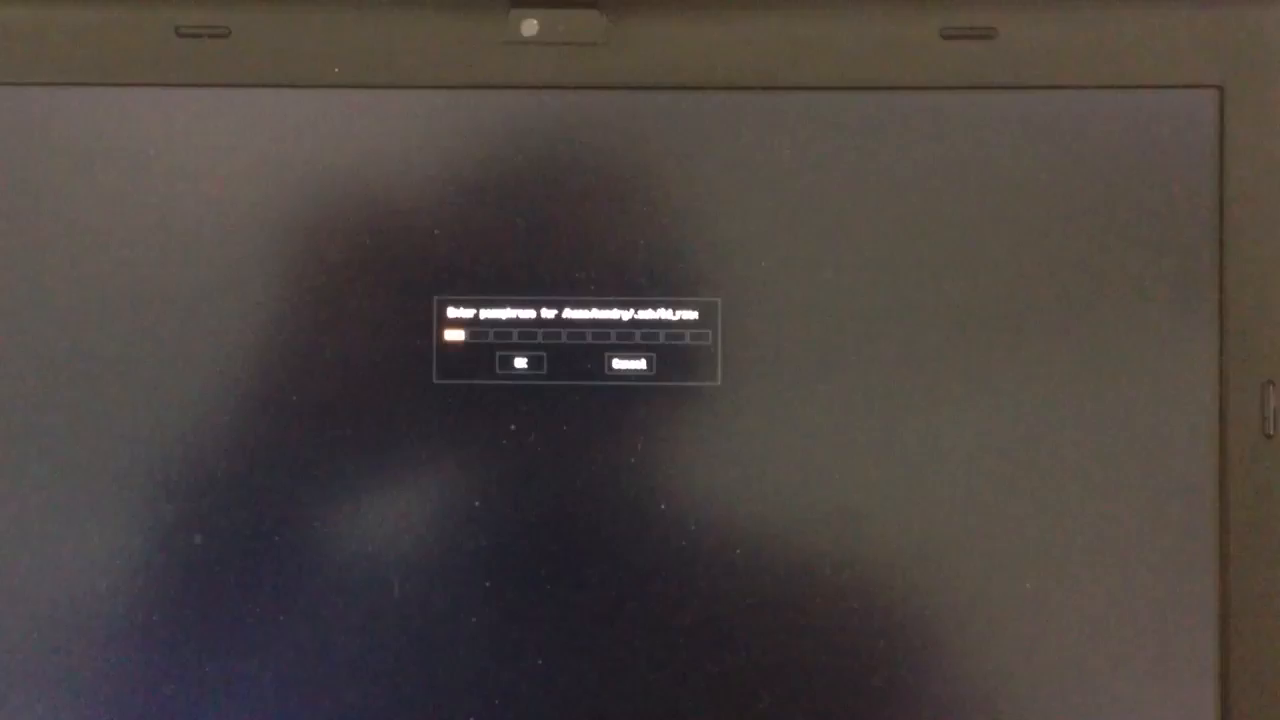
{"action": "type", "text": "password"}
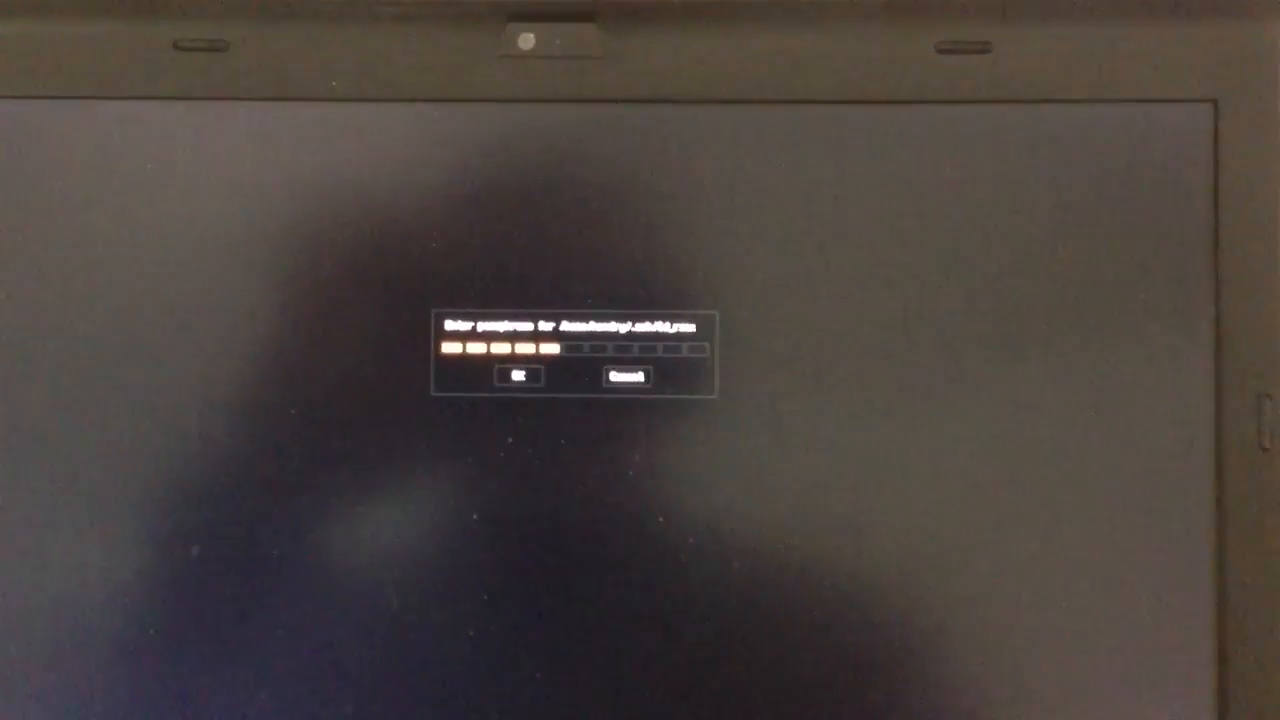